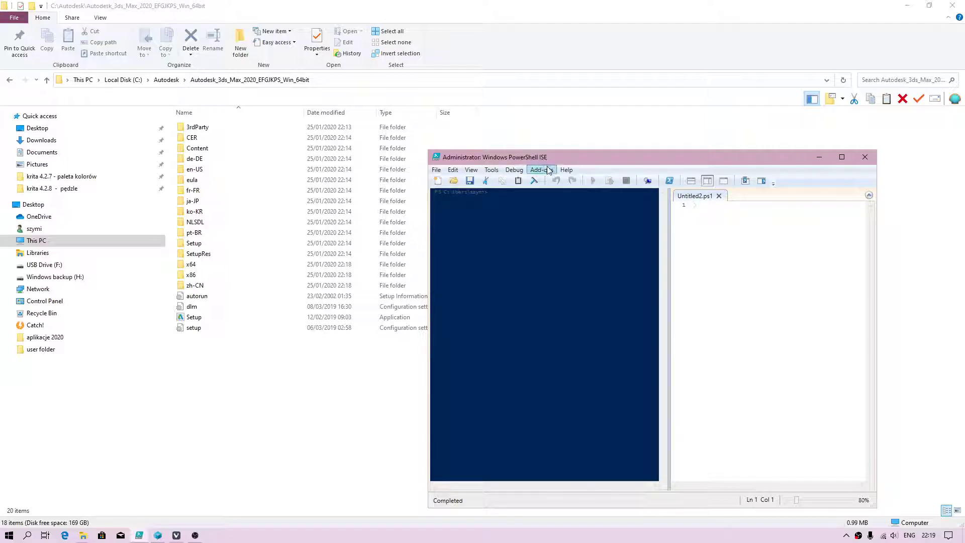
{"action": "mouse_move", "coordinate": [544, 161]}
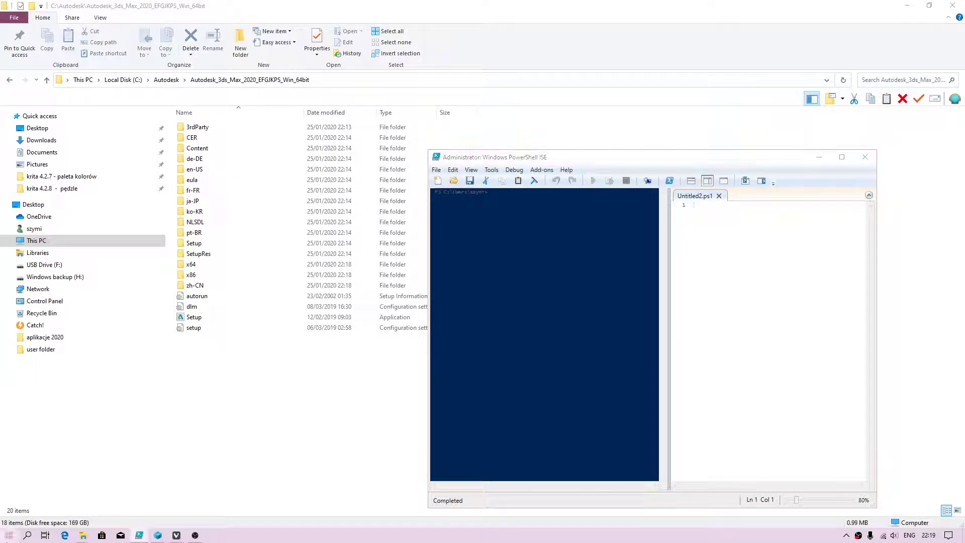
- Expand the Windows PowerShell program group in the Start menu's program list
{"action": "left_click", "coordinate": [9, 535]}
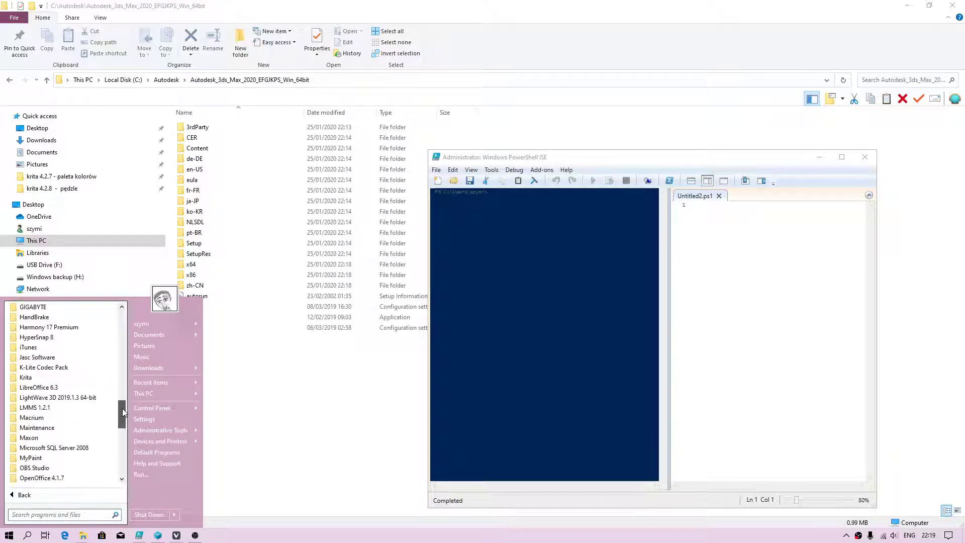
{"action": "scroll", "scroll_direction": "down", "scroll_amount": 3}
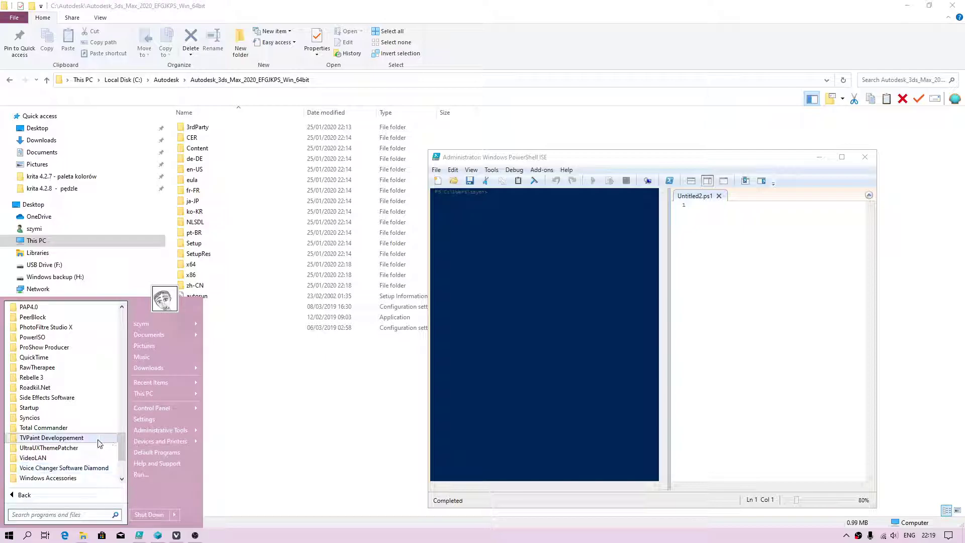
{"action": "scroll", "scroll_direction": "down", "scroll_amount": 3}
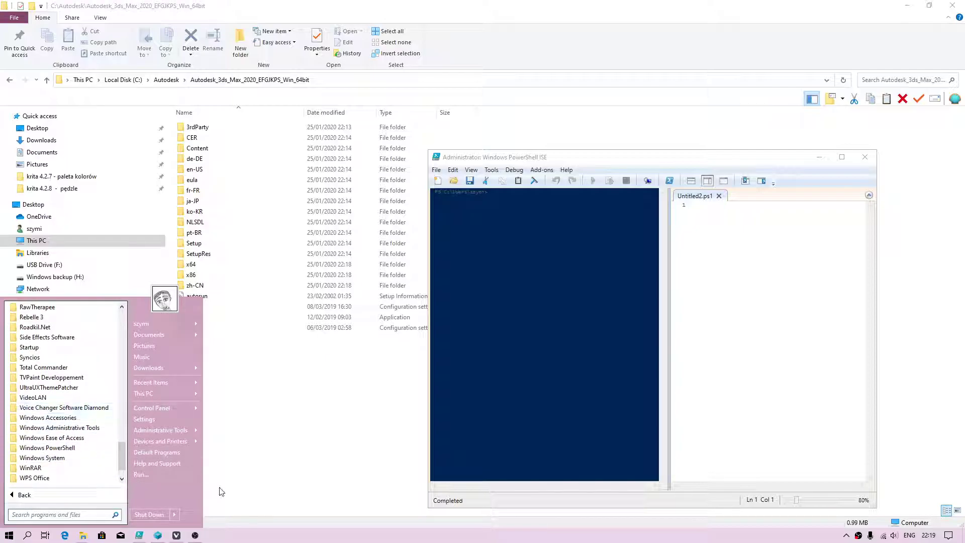
{"action": "mouse_move", "coordinate": [61, 447]}
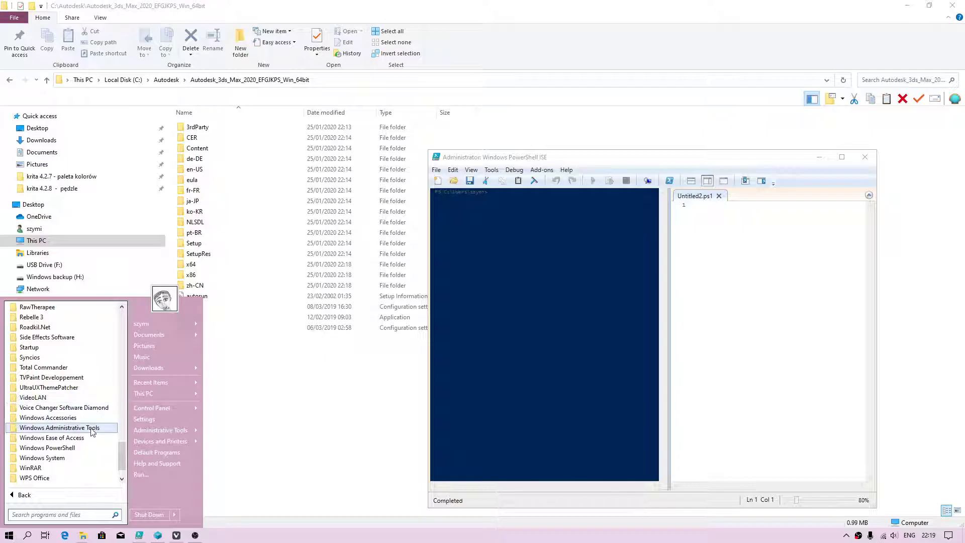
{"action": "mouse_move", "coordinate": [48, 448]}
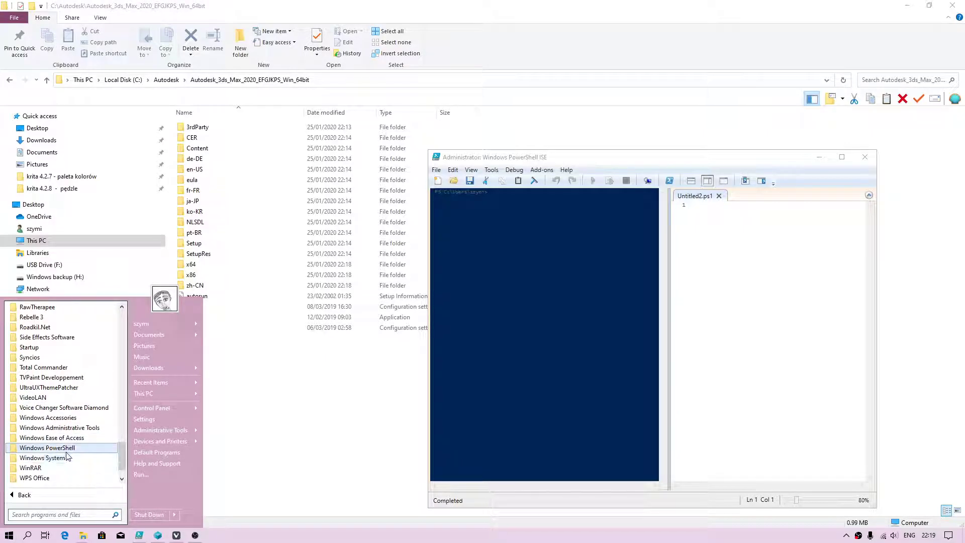
{"action": "left_click", "coordinate": [47, 447]}
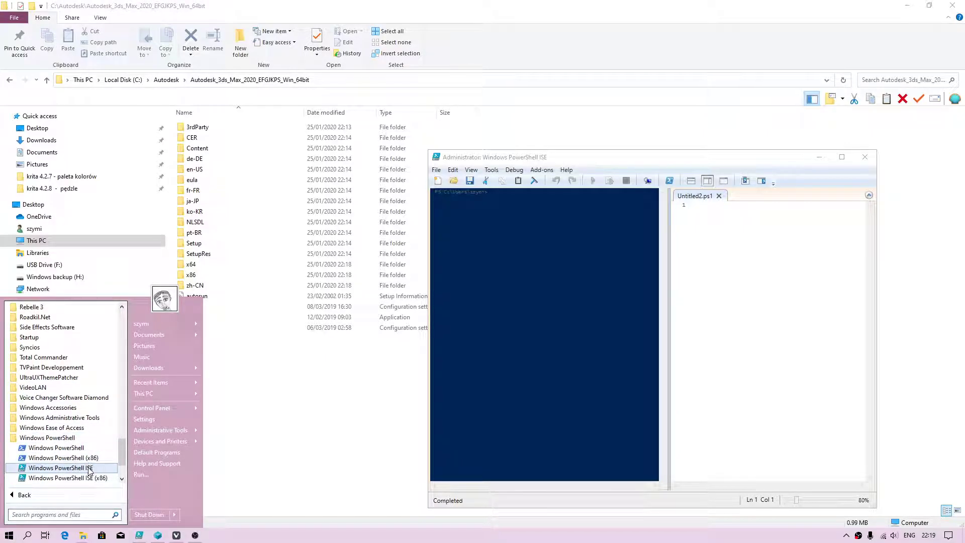
{"action": "mouse_move", "coordinate": [60, 468]}
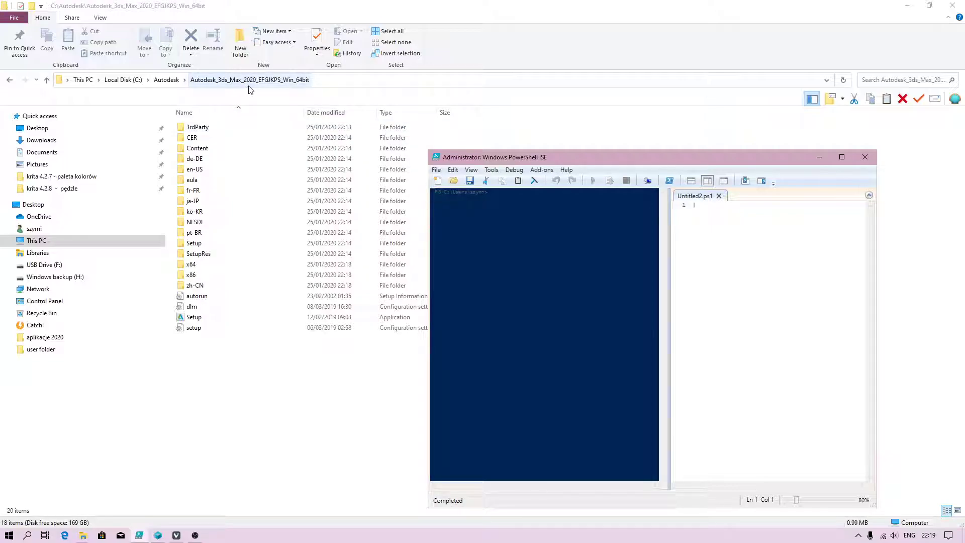
{"action": "mouse_move", "coordinate": [326, 98]}
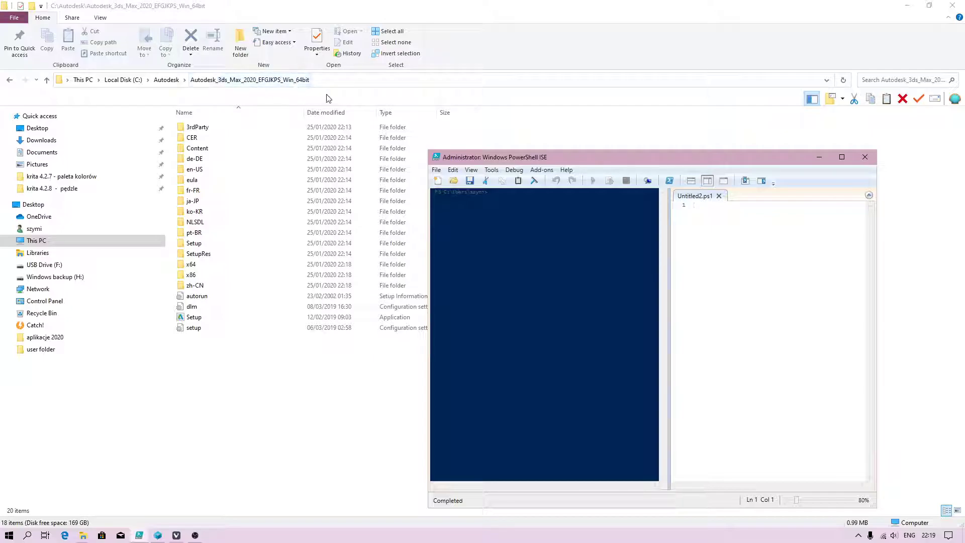
{"action": "mouse_move", "coordinate": [327, 85]}
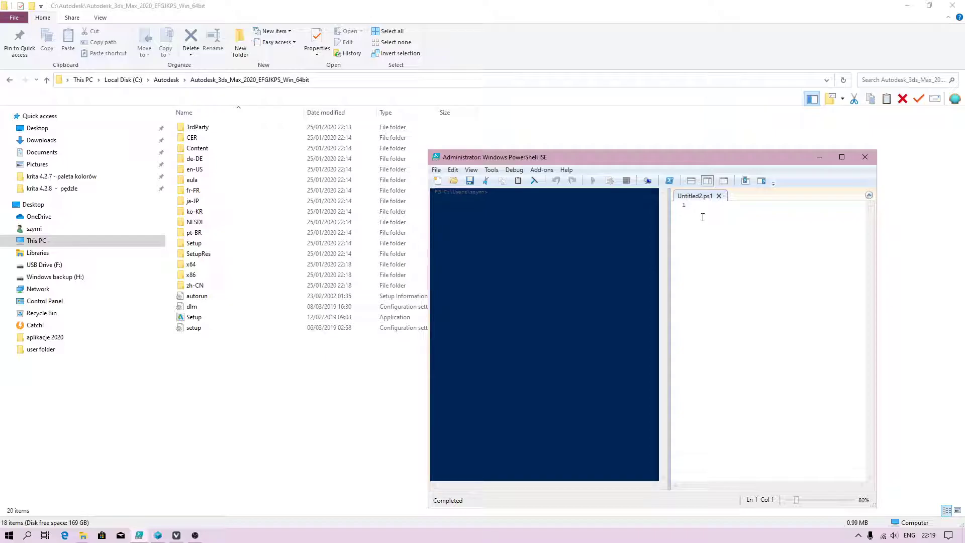
- Write line 1: $SourcePath = 'C:\Autodesk\Autodesk_3ds_Max_2020_EFGJKPS_Win_64bit', then start a new line
{"action": "type", "text": "$SourcePath"}
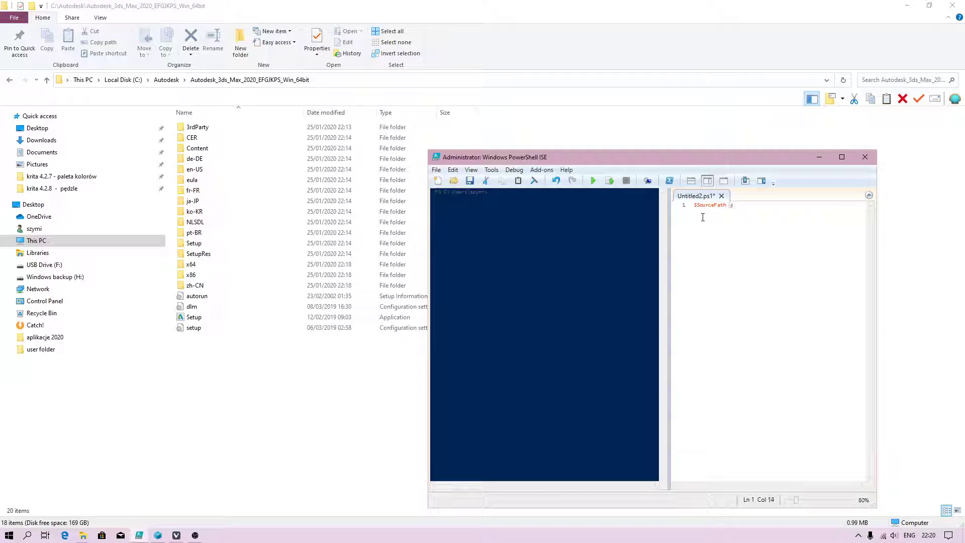
{"action": "type", "text": "="}
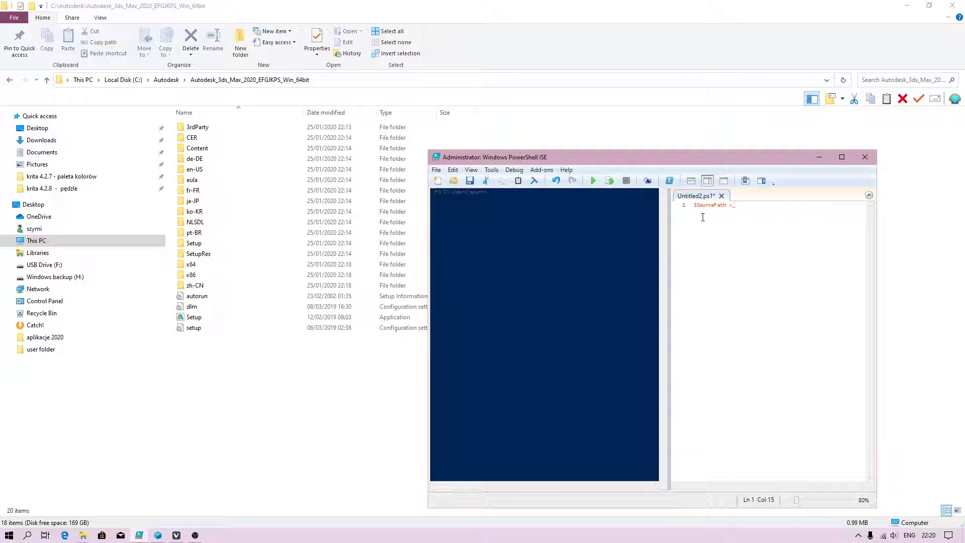
{"action": "right_click", "coordinate": [726, 210]}
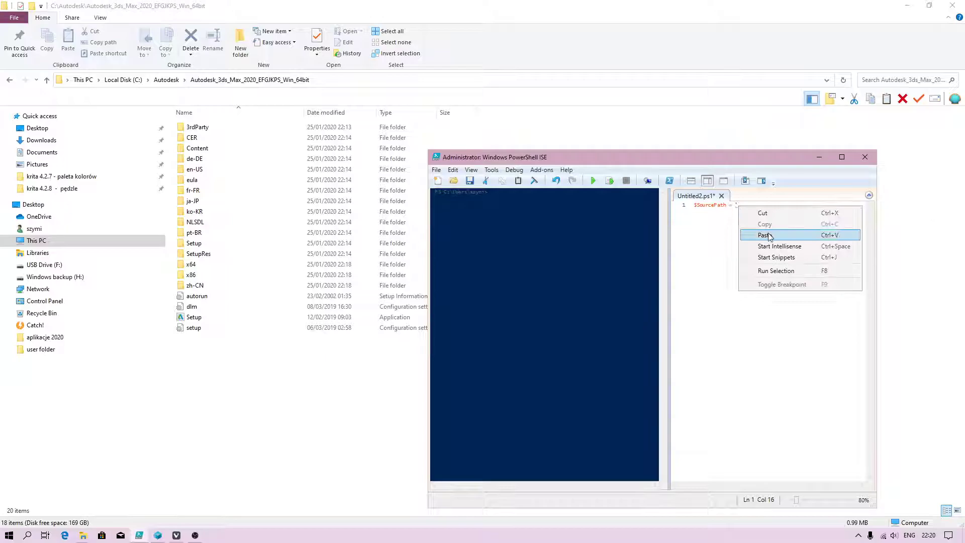
{"action": "left_click", "coordinate": [765, 235]}
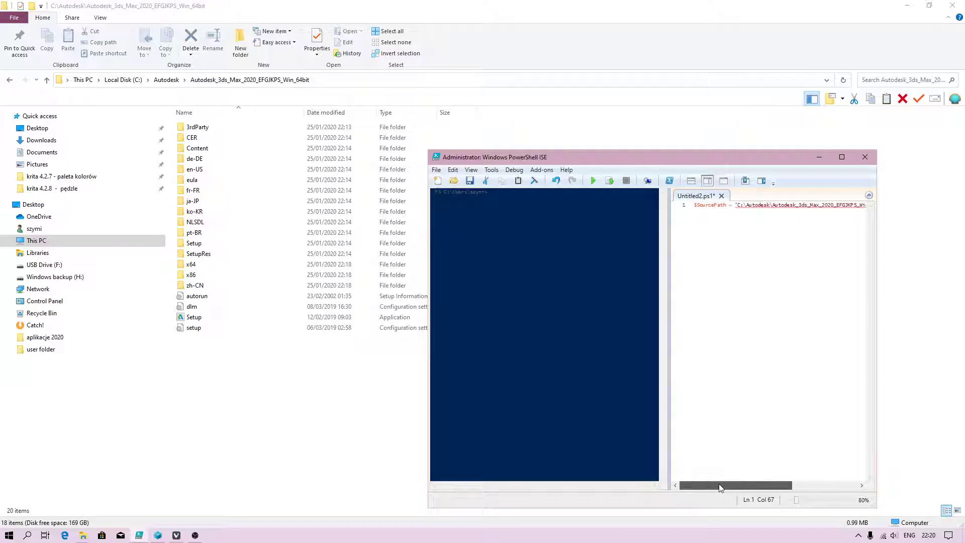
{"action": "left_click", "coordinate": [724, 259]}
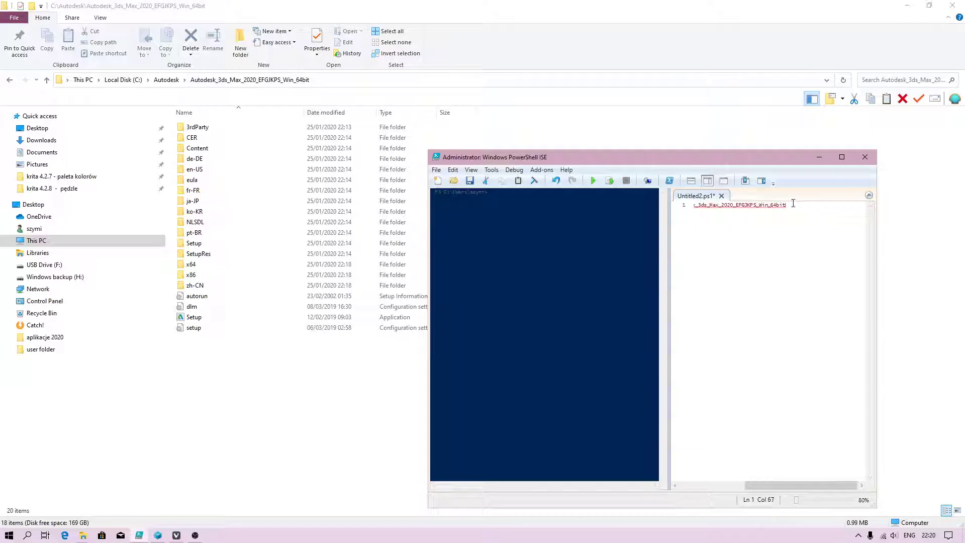
{"action": "type", "text": "'"}
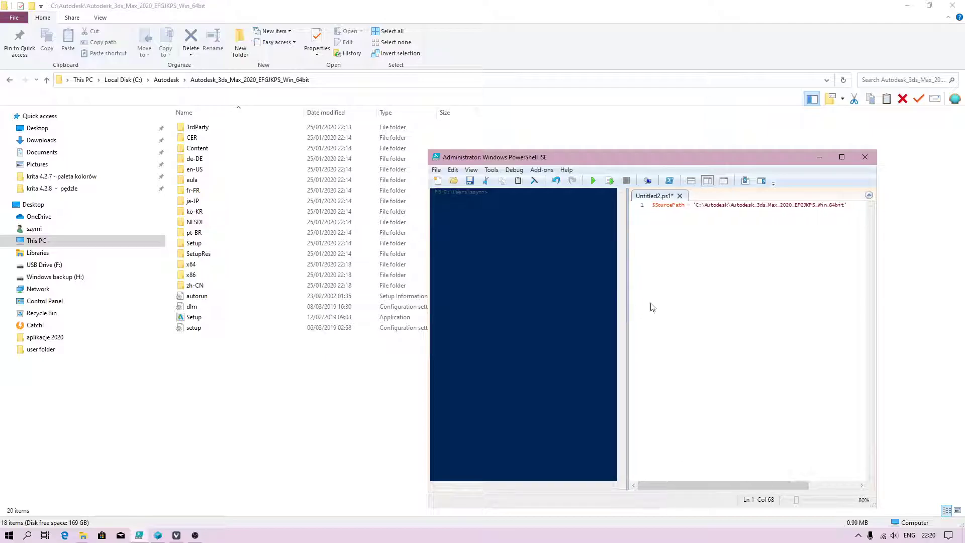
{"action": "left_click", "coordinate": [682, 219]}
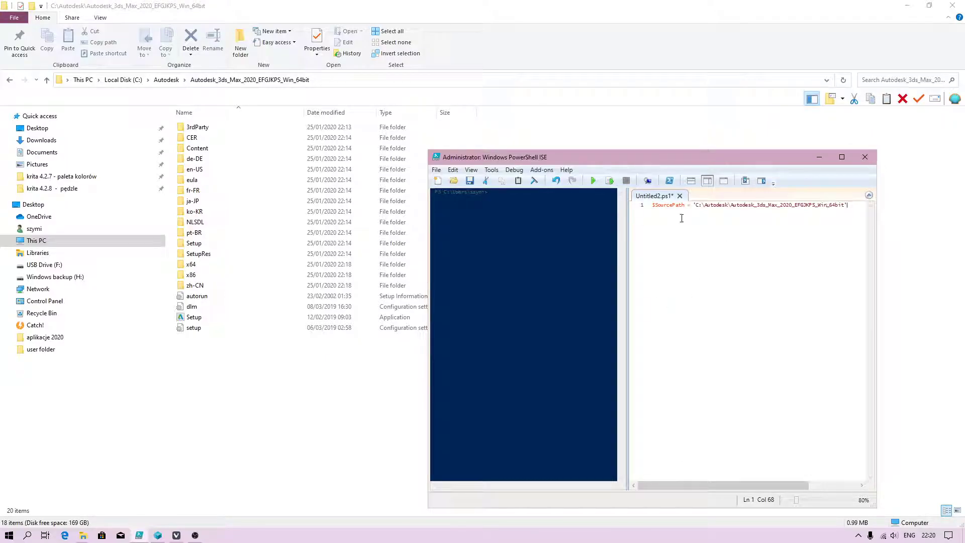
{"action": "key", "text": "Return"}
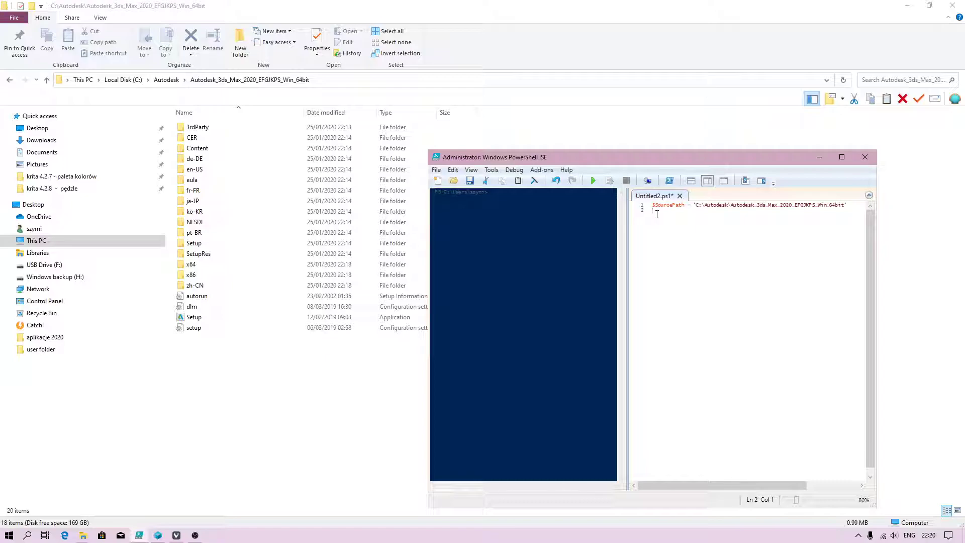
- Open H:\3ds max 2020 installer and copy its address-bar path as text
{"action": "type", "text": "$"}
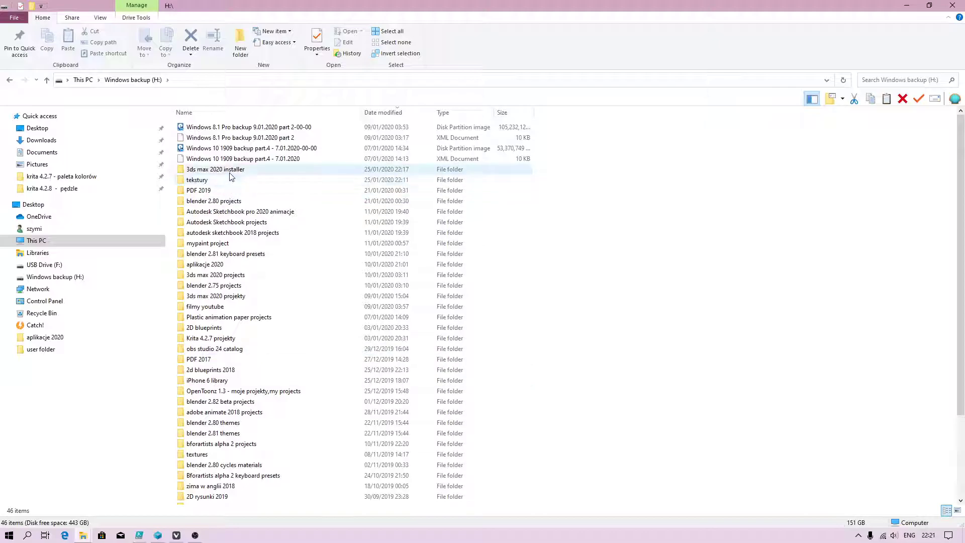
{"action": "double_click", "coordinate": [216, 169]}
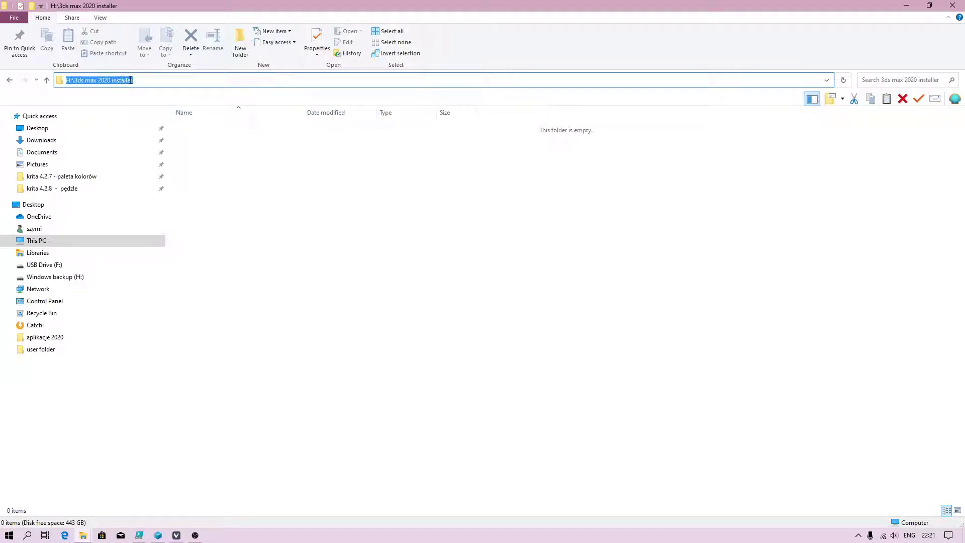
{"action": "right_click", "coordinate": [98, 80]}
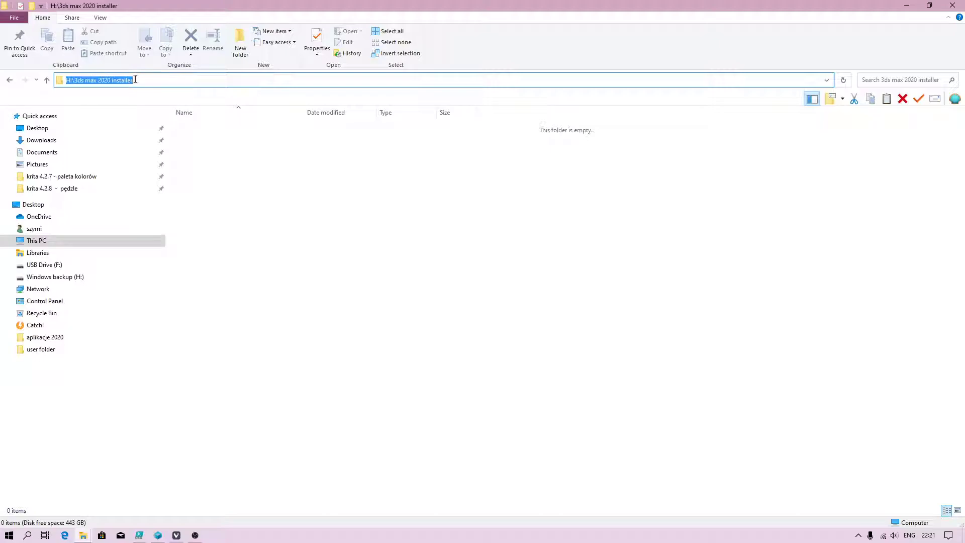
{"action": "right_click", "coordinate": [98, 80]}
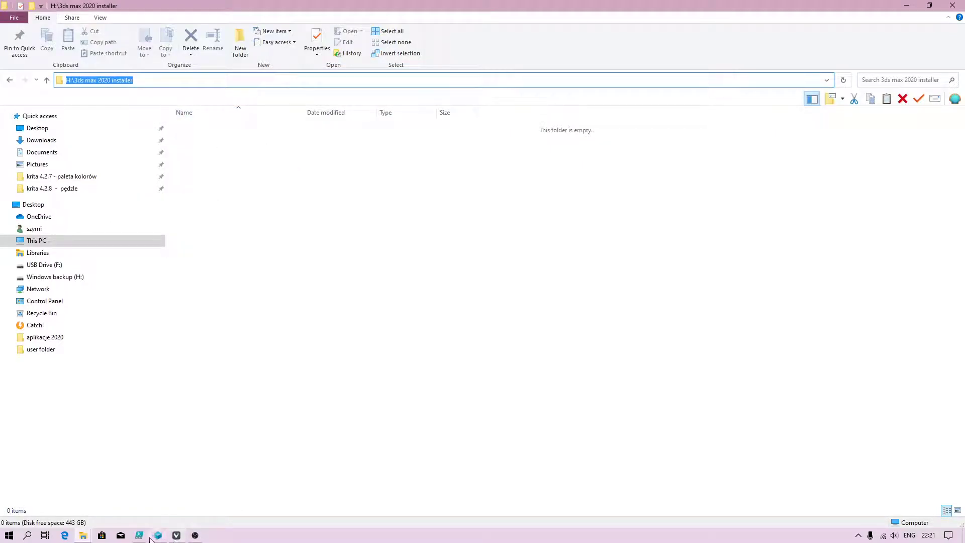
- Paste the H:\3ds max 2020 installer path into the $SourceDestination line
{"action": "left_click", "coordinate": [139, 534]}
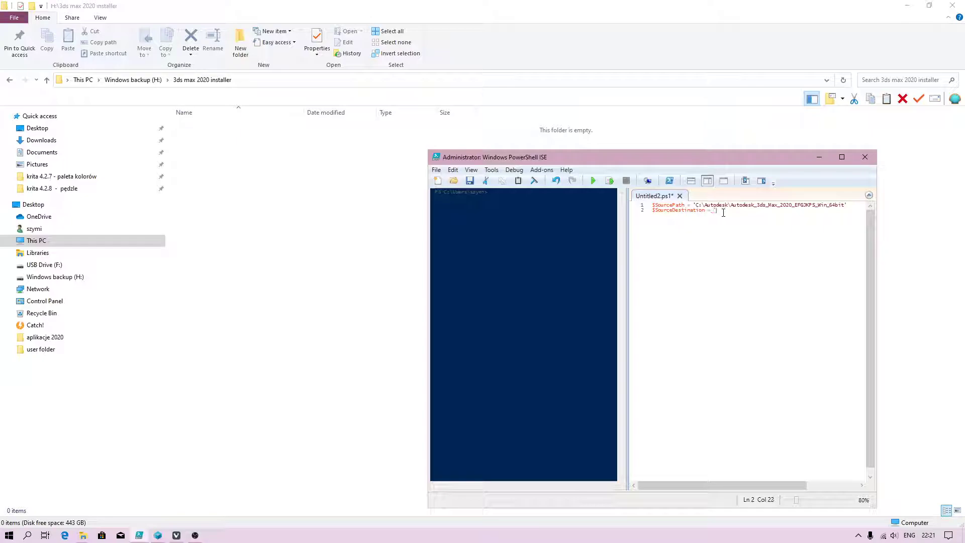
{"action": "right_click", "coordinate": [716, 211]}
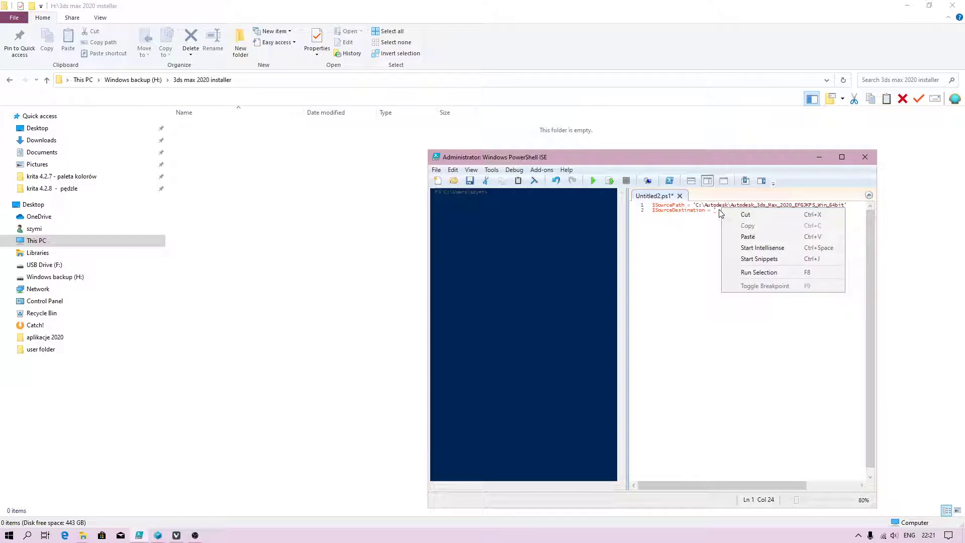
{"action": "left_click", "coordinate": [748, 236]}
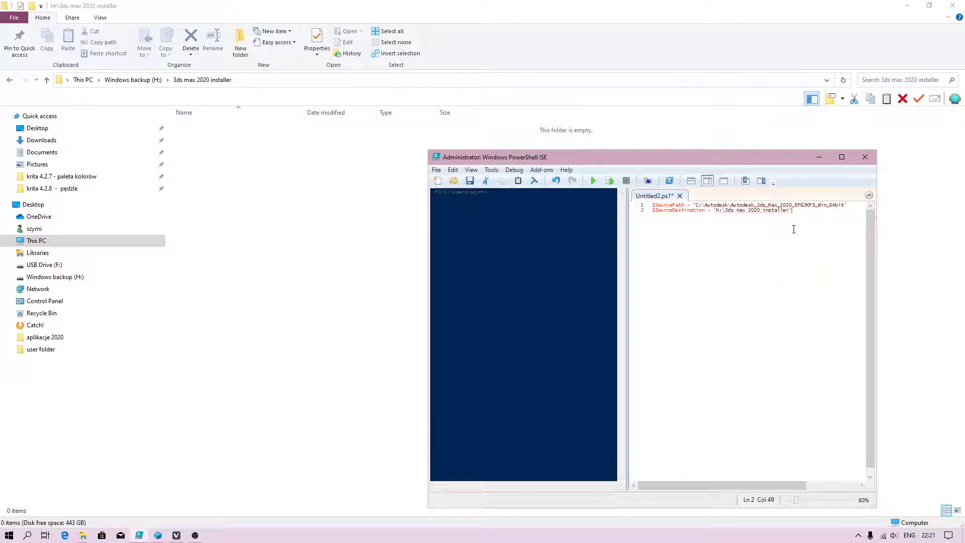
{"action": "key", "text": "Return"}
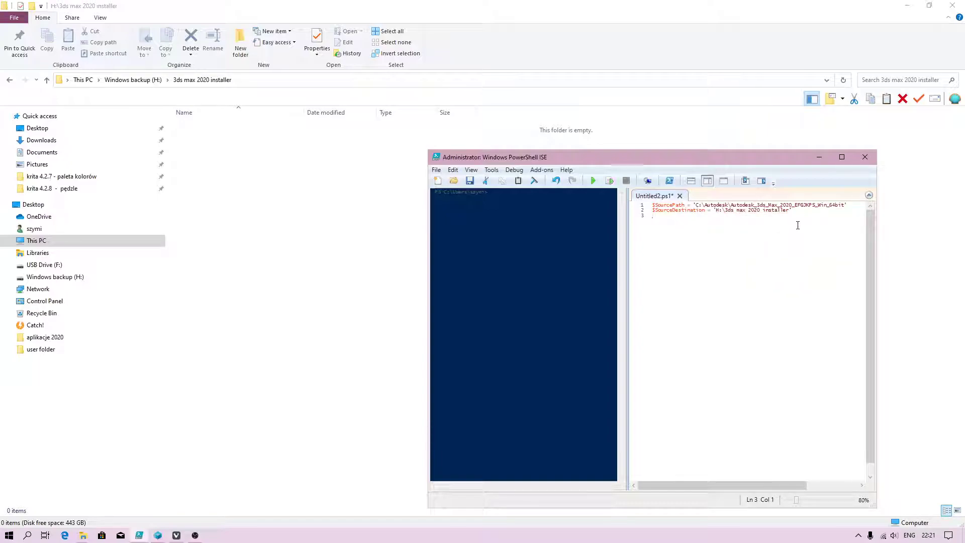
- Add the line 'Robocopy $SourcePath $SourceDestination /E' and run the script
{"action": "type", "text": "Rob"}
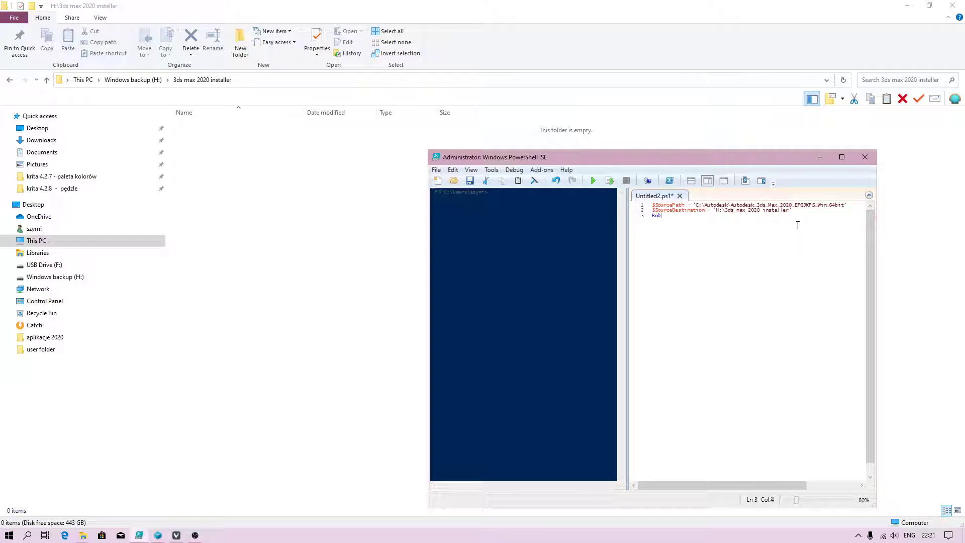
{"action": "type", "text": "ocopy"}
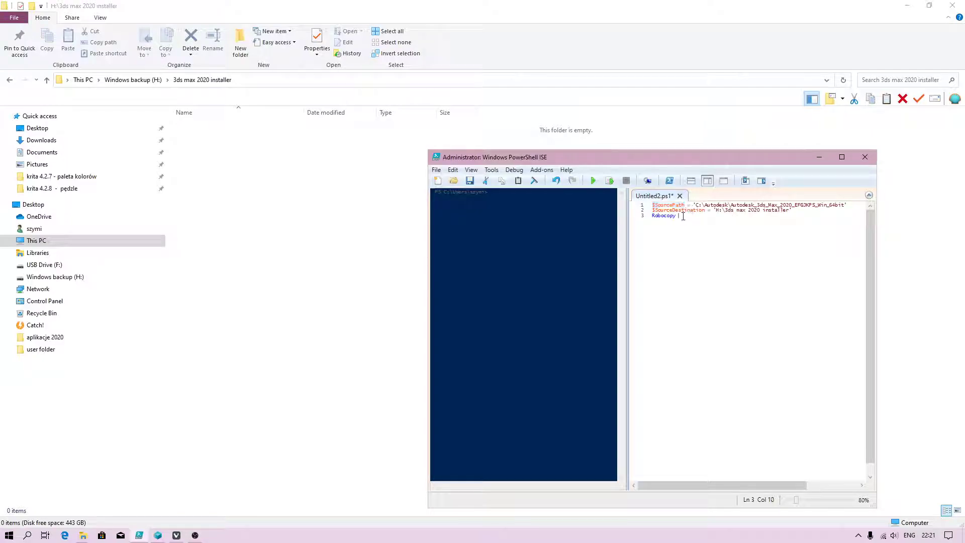
{"action": "type", "text": "$SourcePath"}
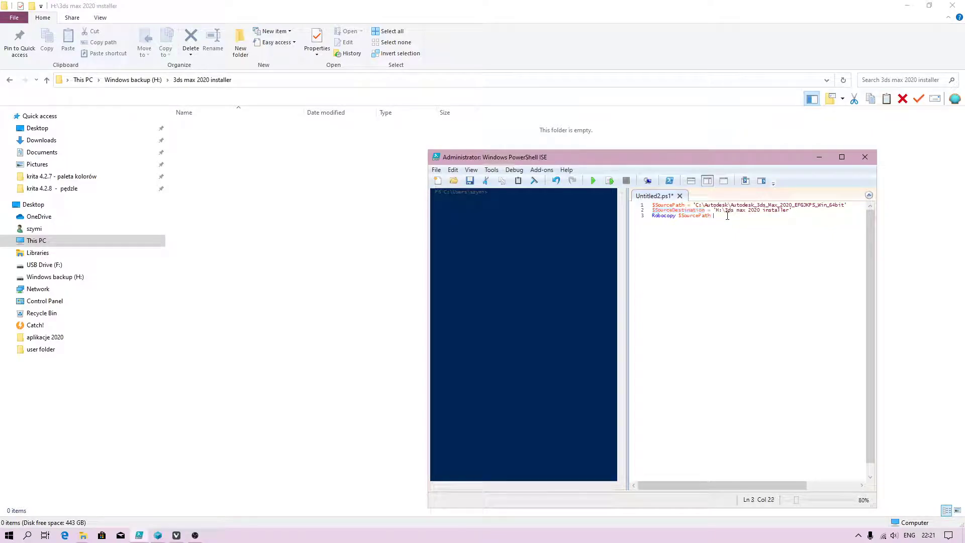
{"action": "type", "text": "$SourceDestination  /E"}
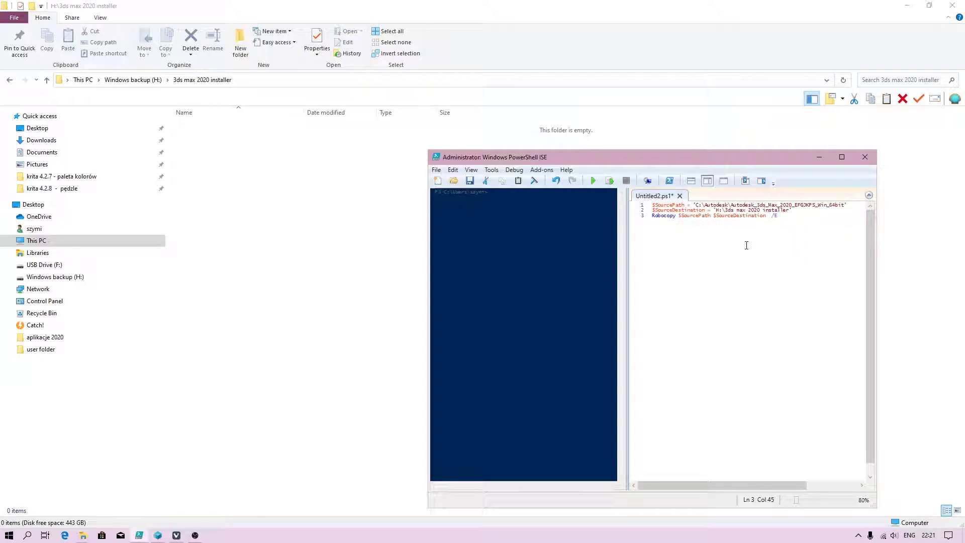
{"action": "left_click", "coordinate": [592, 180]}
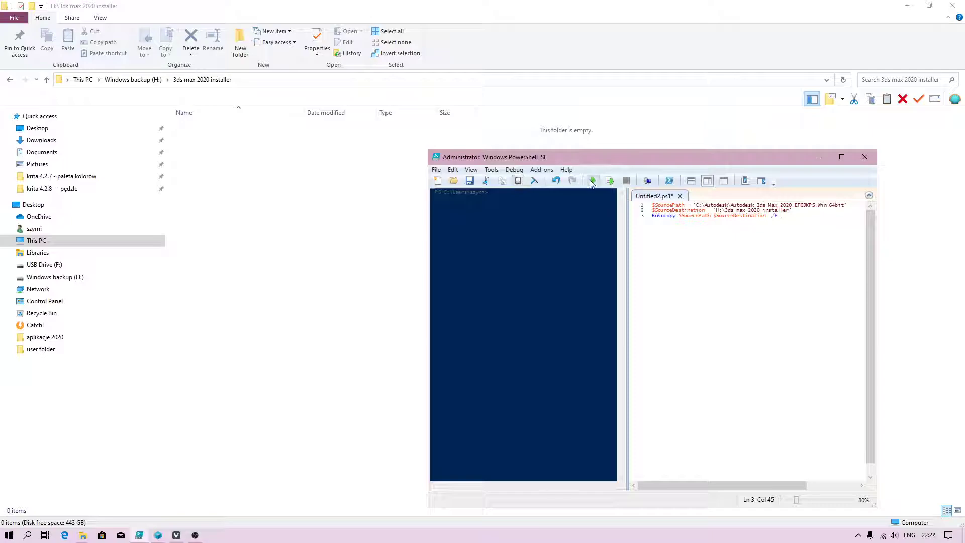
- Go up to Windows backup (H:) and close the installer folder's Properties dialog
{"action": "left_click", "coordinate": [593, 180]}
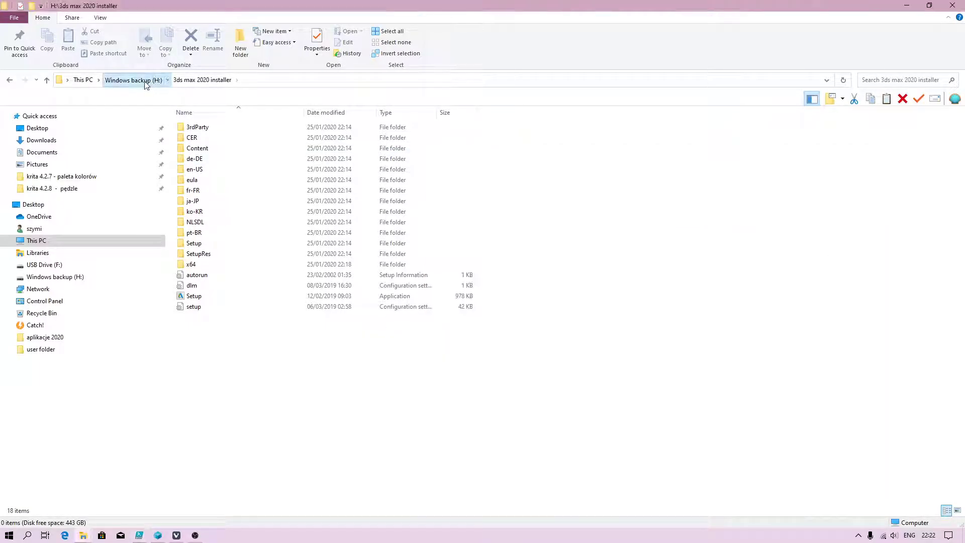
{"action": "left_click", "coordinate": [127, 80]}
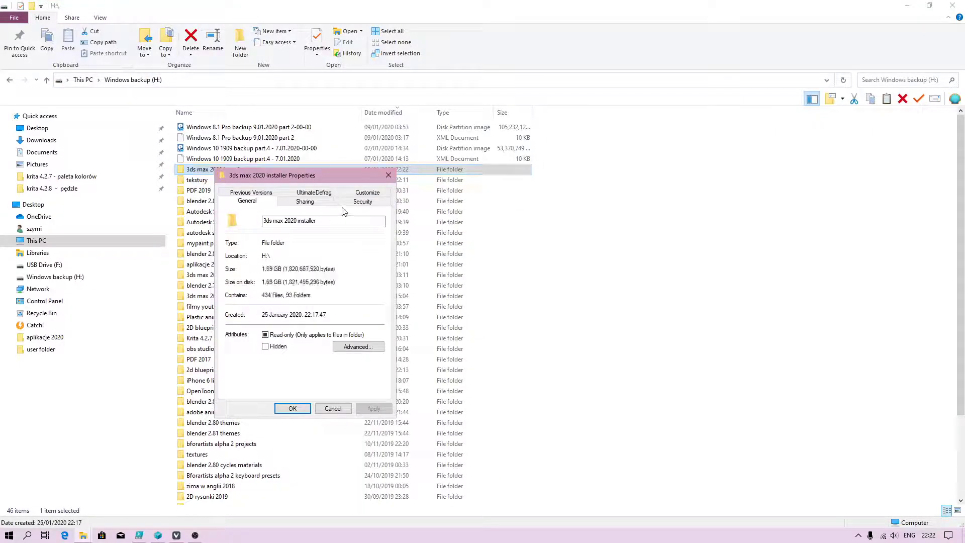
{"action": "left_click", "coordinate": [292, 409]}
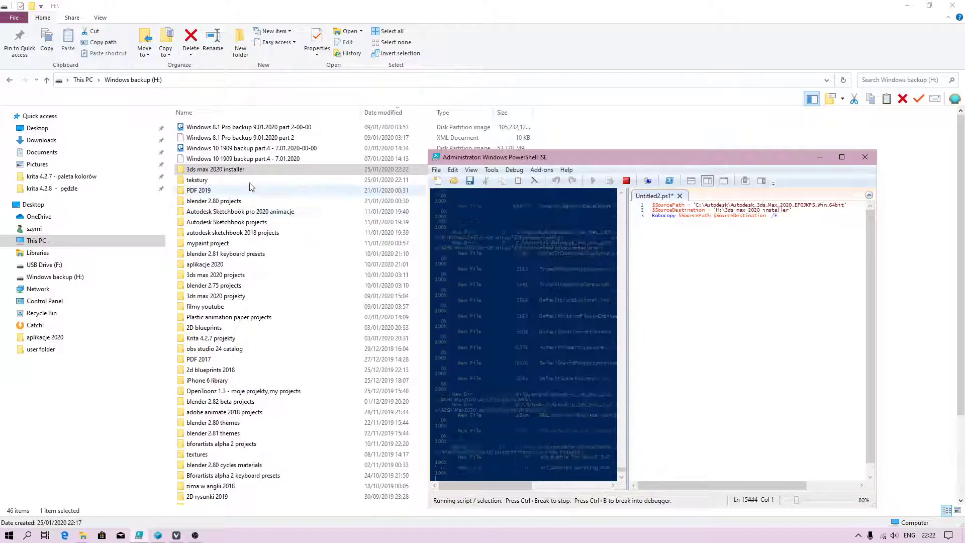
{"action": "right_click", "coordinate": [215, 169]}
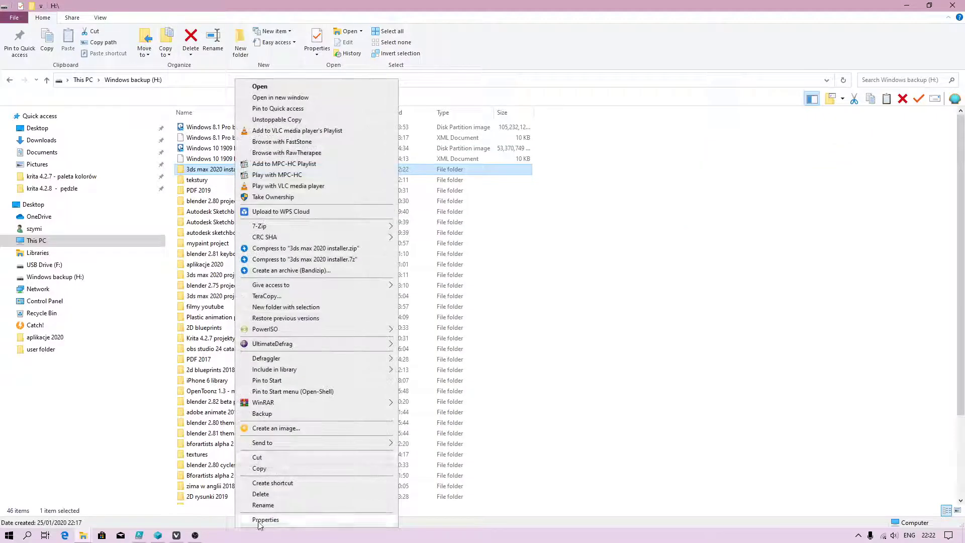
{"action": "left_click", "coordinate": [266, 519]}
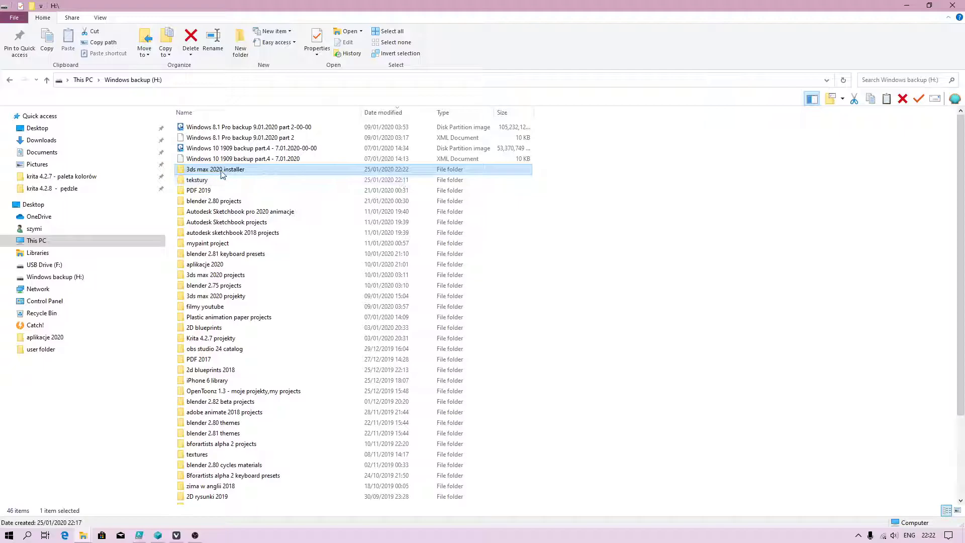
{"action": "mouse_move", "coordinate": [222, 173]}
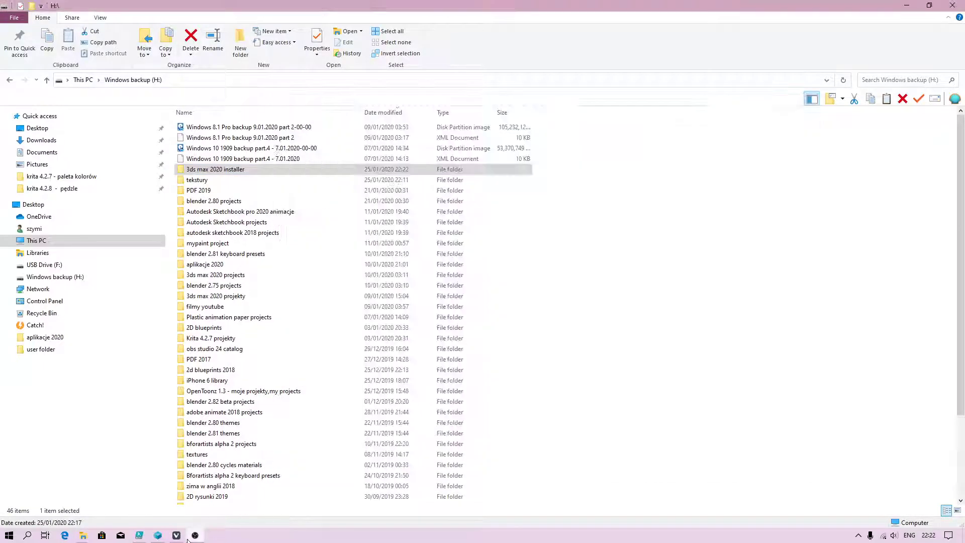
{"action": "left_click", "coordinate": [194, 535]}
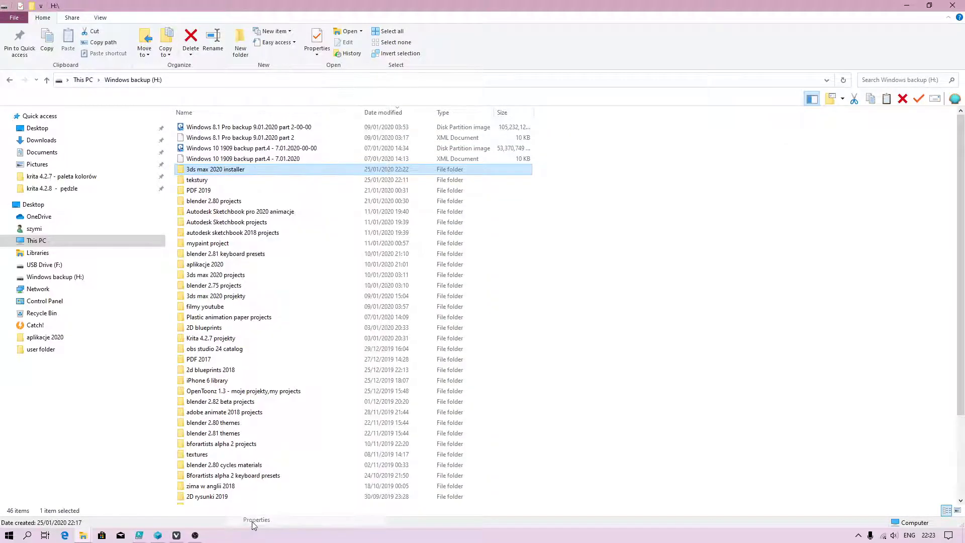
{"action": "left_click", "coordinate": [316, 47]}
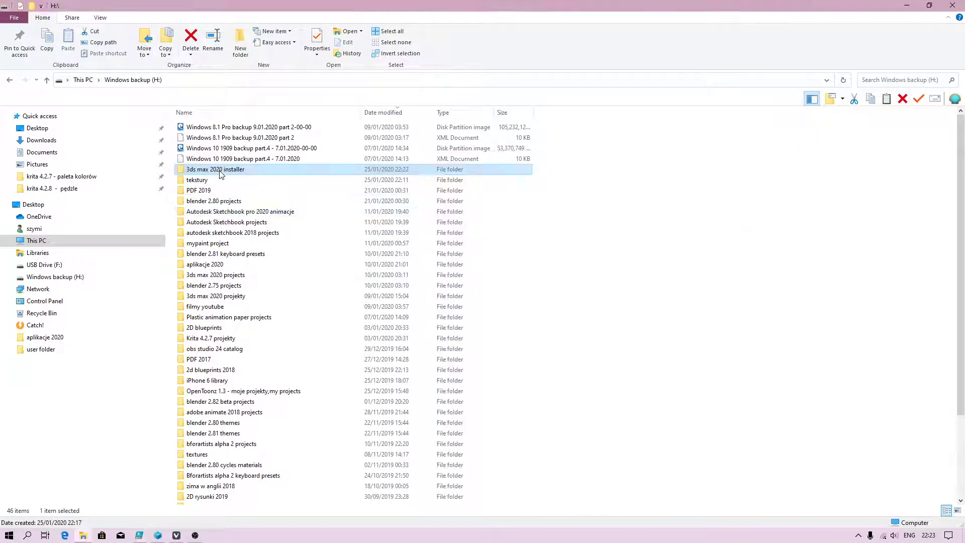
{"action": "double_click", "coordinate": [216, 169]}
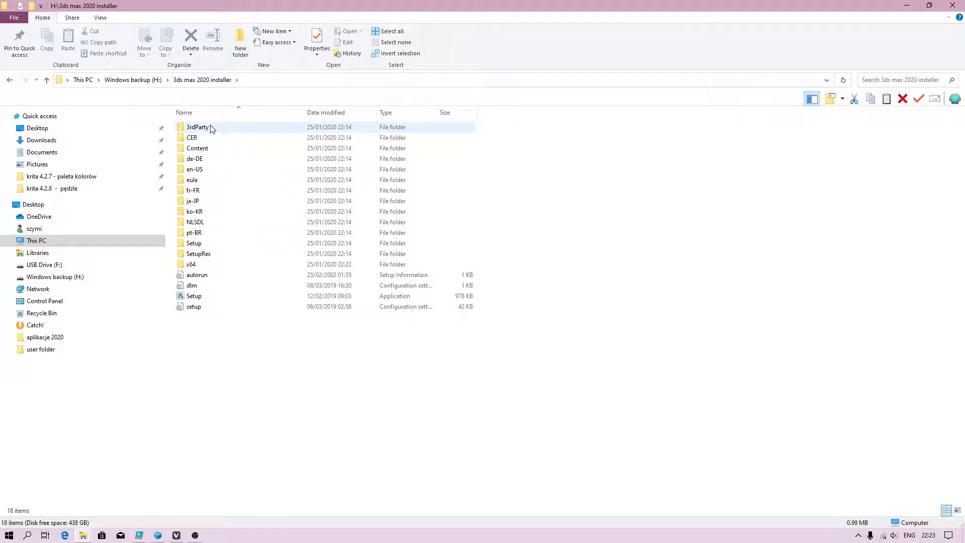
{"action": "left_click", "coordinate": [9, 80]}
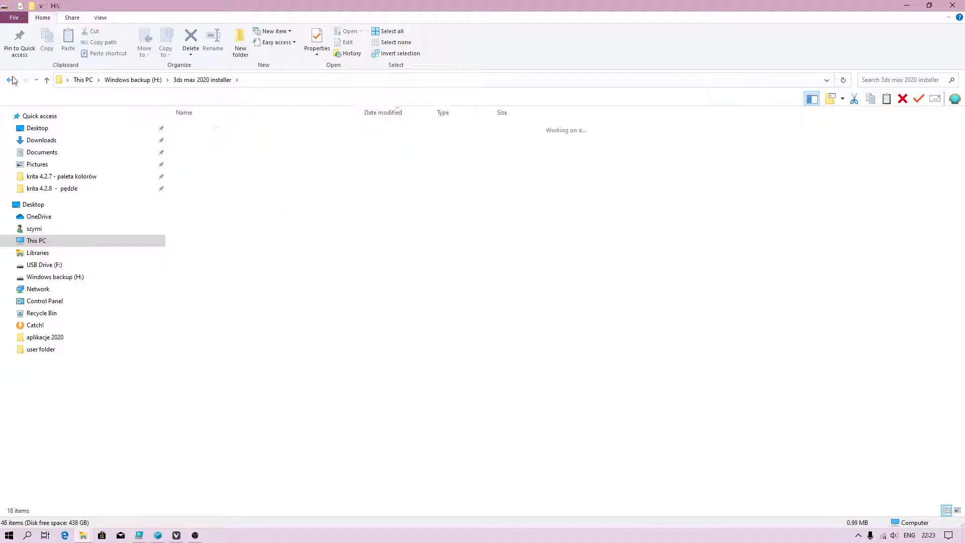
{"action": "left_click", "coordinate": [9, 80]}
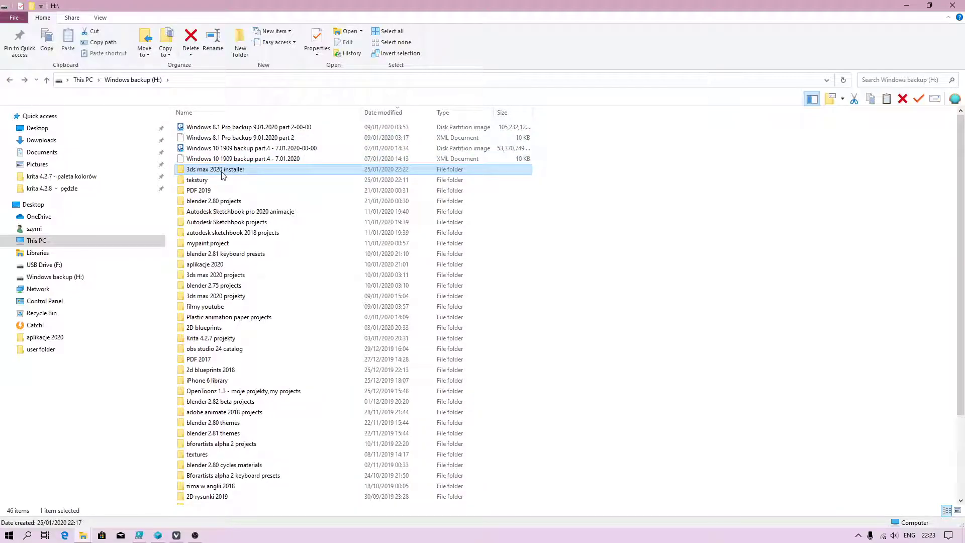
{"action": "right_click", "coordinate": [216, 170]}
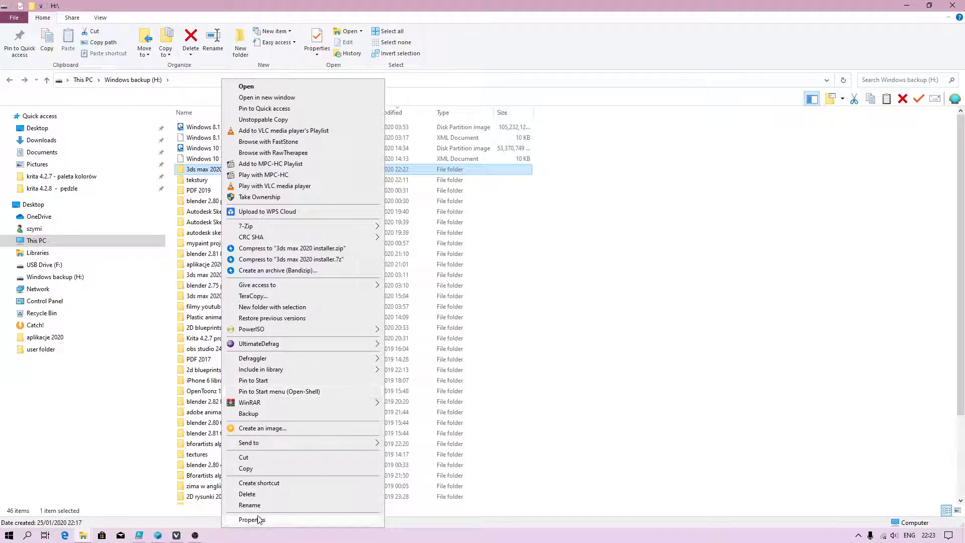
{"action": "left_click", "coordinate": [251, 520]}
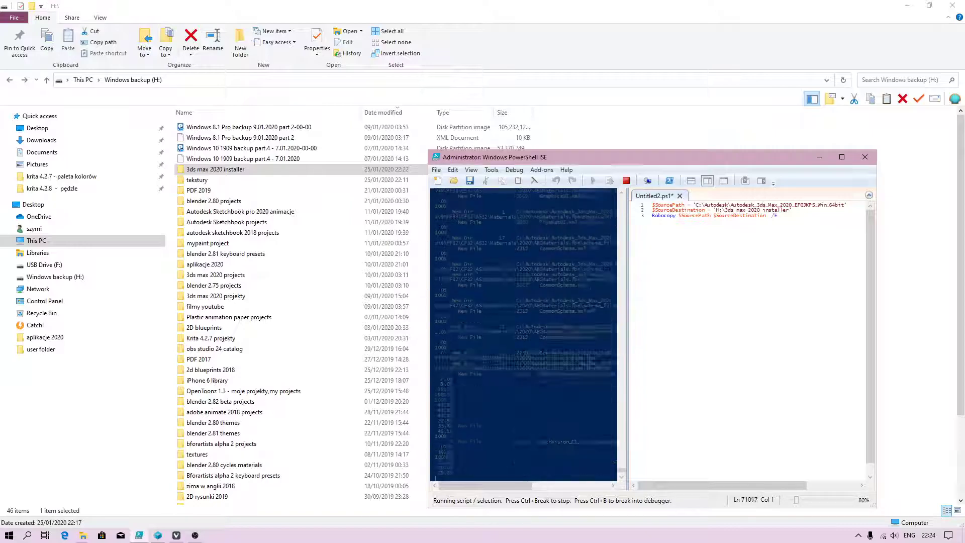
{"action": "right_click", "coordinate": [215, 170]}
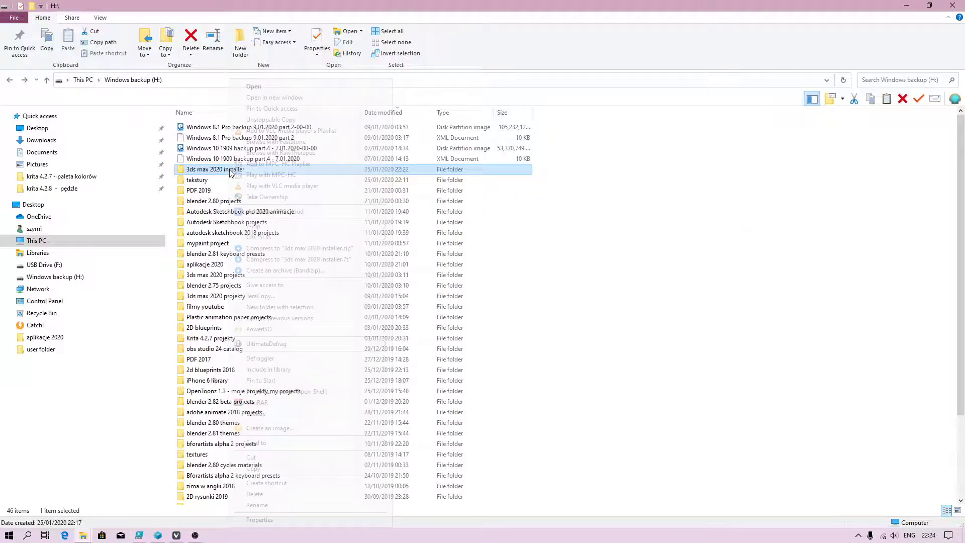
{"action": "left_click", "coordinate": [260, 519]}
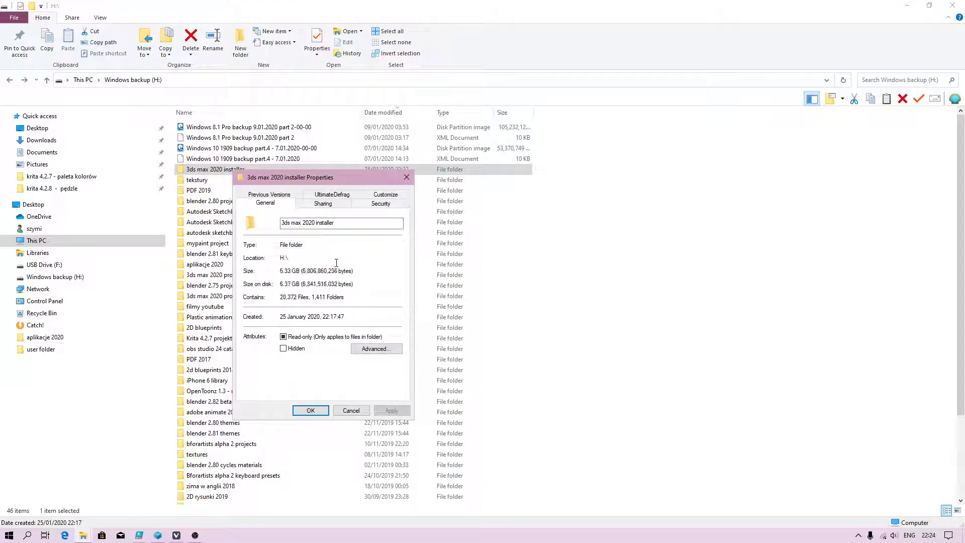
{"action": "left_click", "coordinate": [310, 411]}
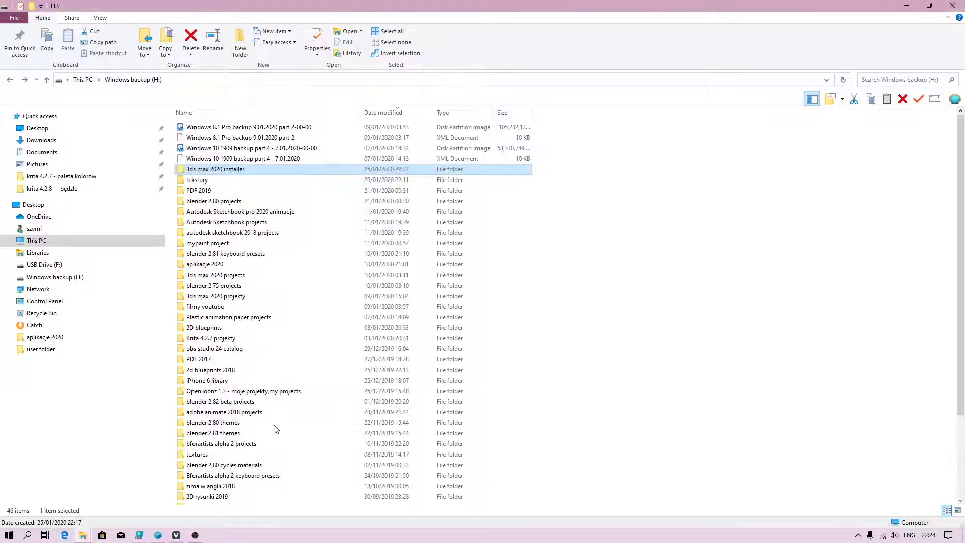
{"action": "left_click", "coordinate": [140, 535]}
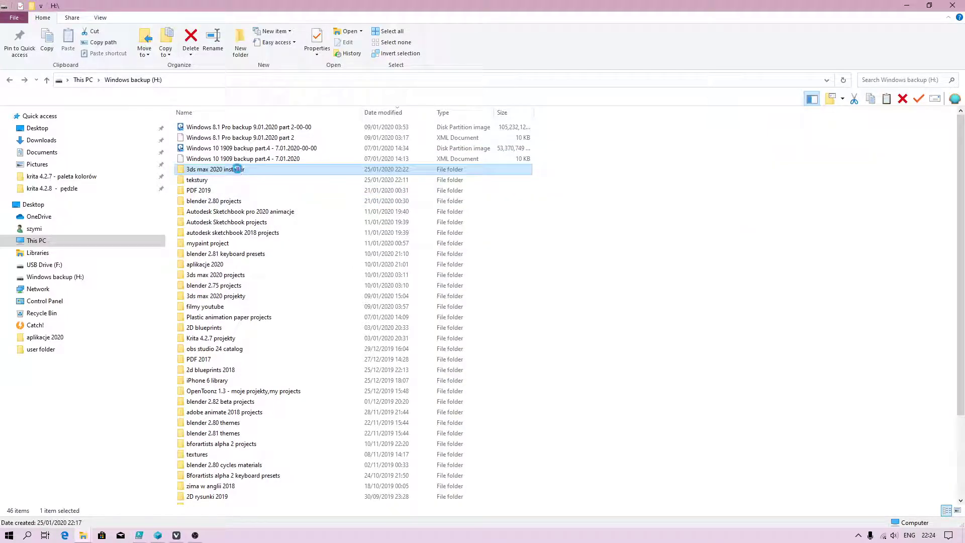
{"action": "left_click", "coordinate": [316, 47]}
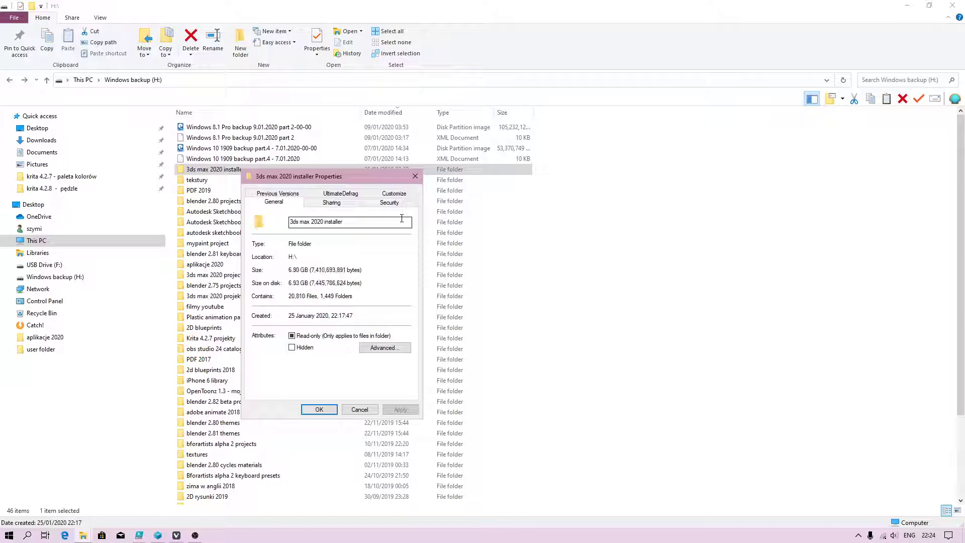
{"action": "left_click", "coordinate": [319, 409]}
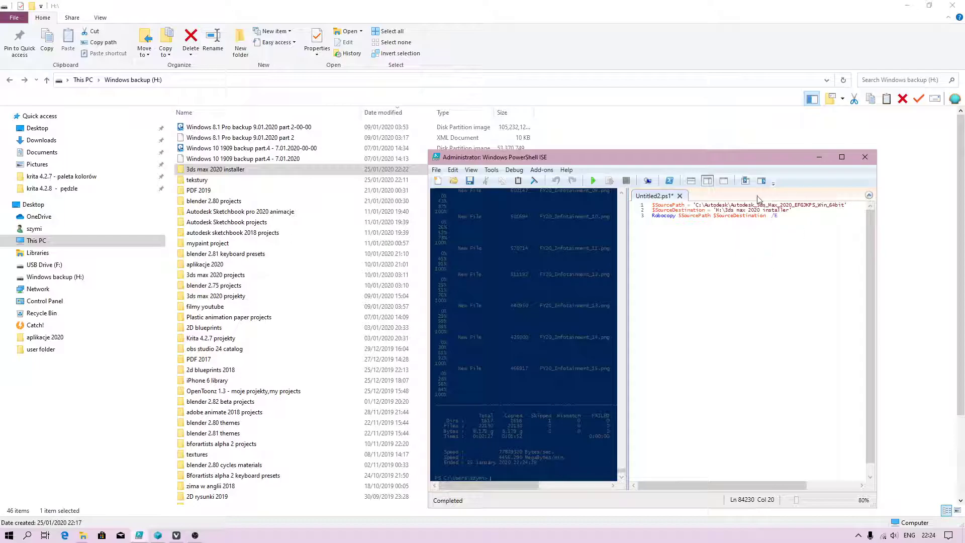
{"action": "mouse_move", "coordinate": [534, 180]}
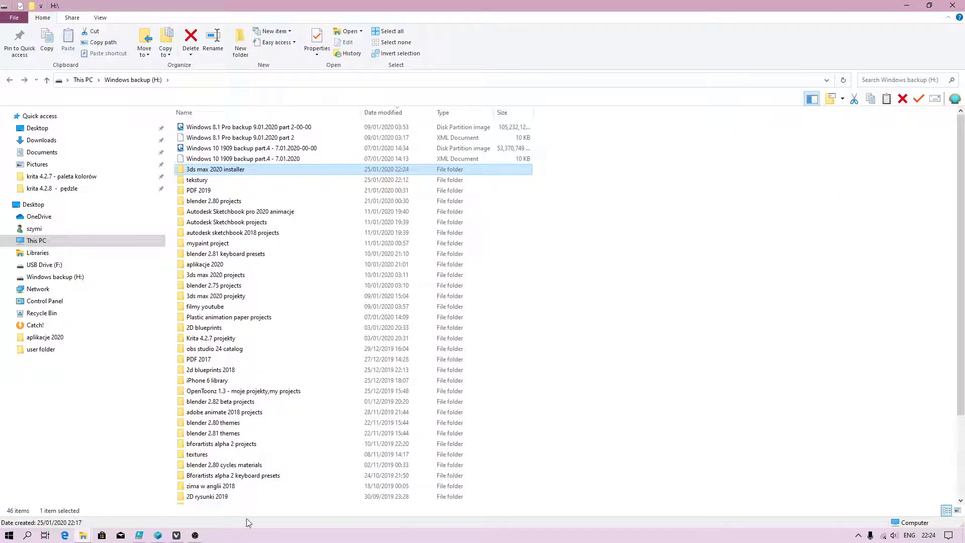
- Check the installer folder's Properties, then open it to see its 20 items
{"action": "right_click", "coordinate": [216, 170]}
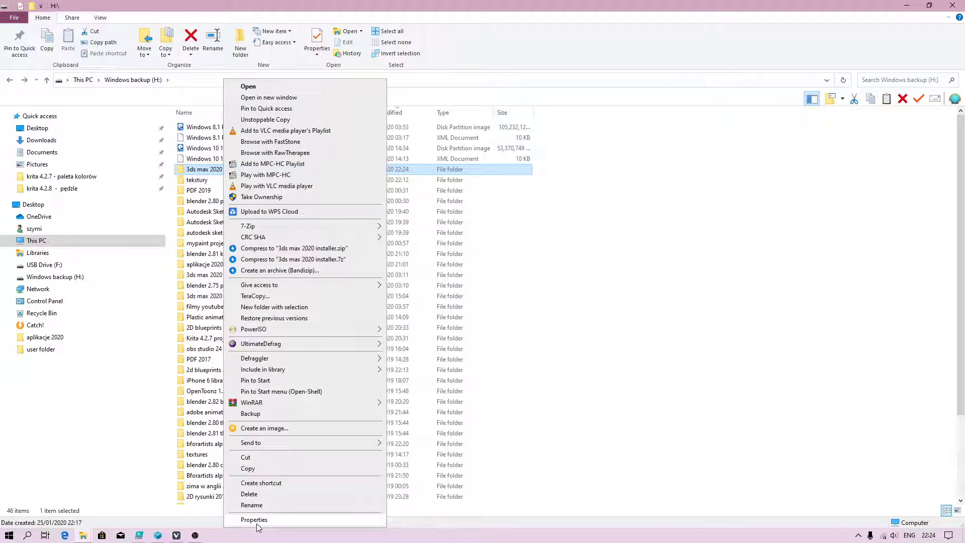
{"action": "left_click", "coordinate": [255, 520]}
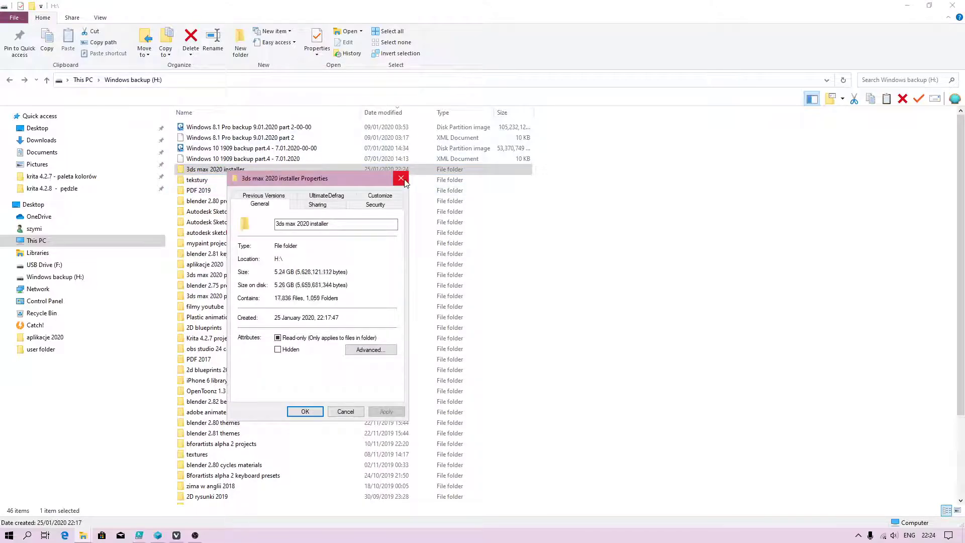
{"action": "left_click", "coordinate": [401, 178]}
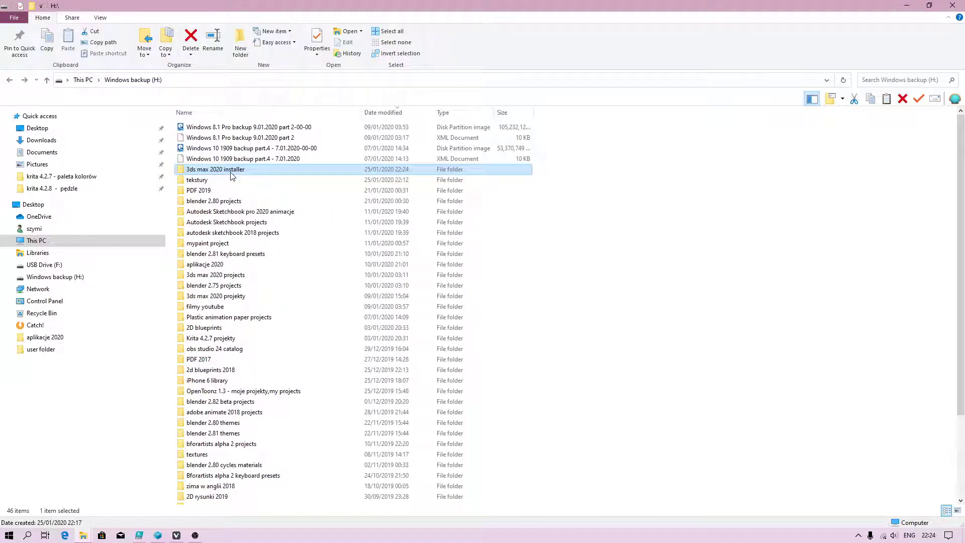
{"action": "double_click", "coordinate": [215, 169]}
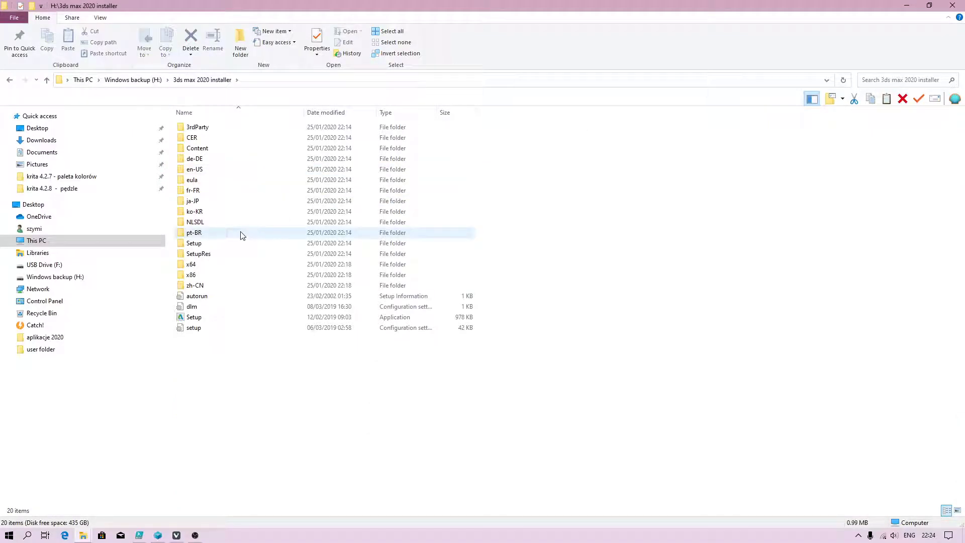
{"action": "mouse_move", "coordinate": [129, 85]}
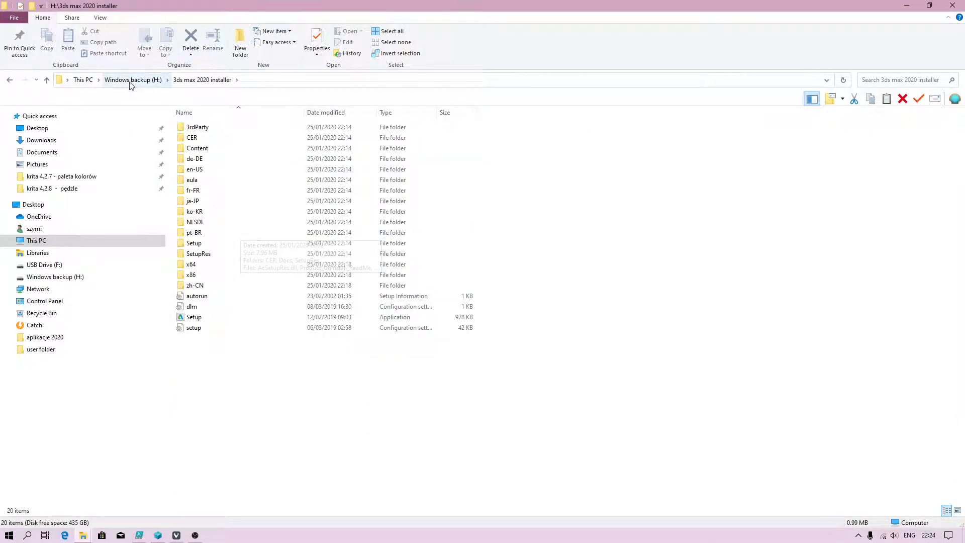